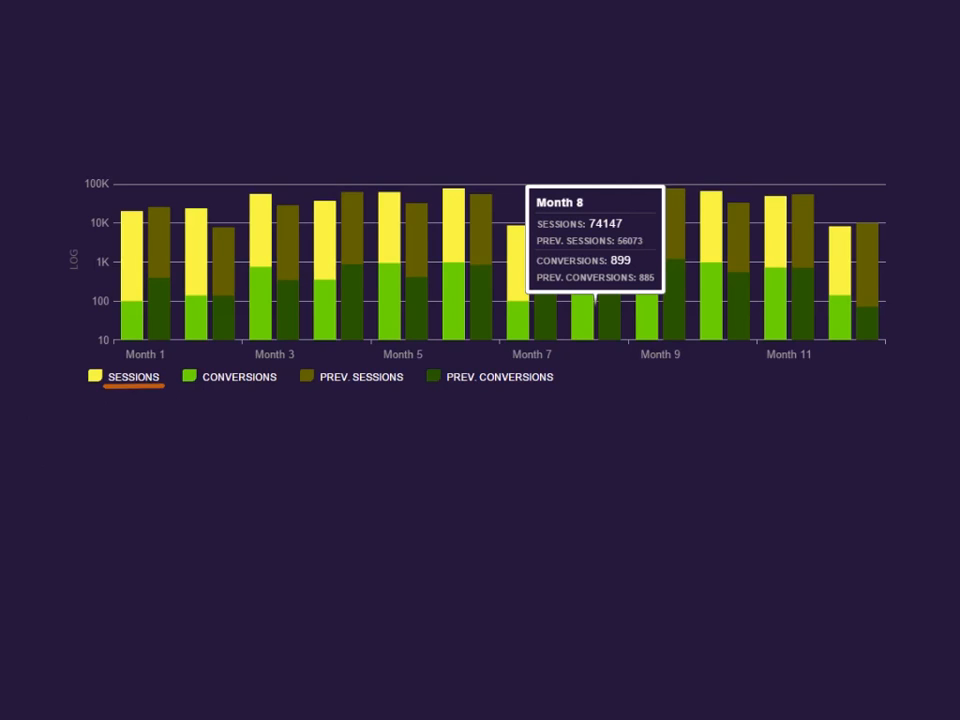
Expand the collapsed chart function in renderingService.js to reveal its igDataChart data source setup.
left_click(238, 376)
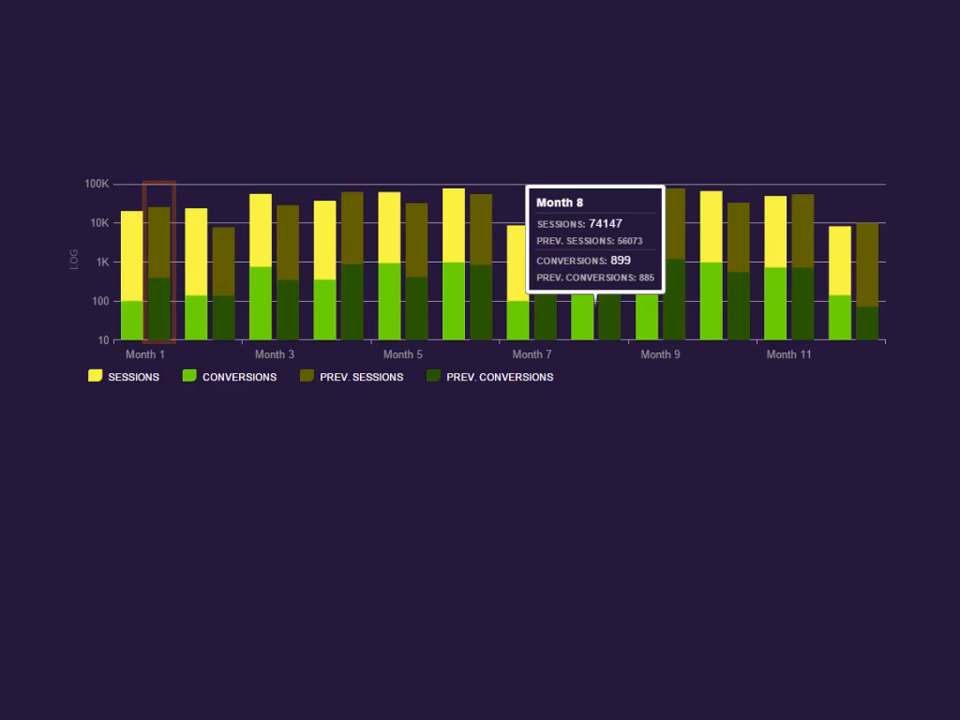
mouse_move(148, 260)
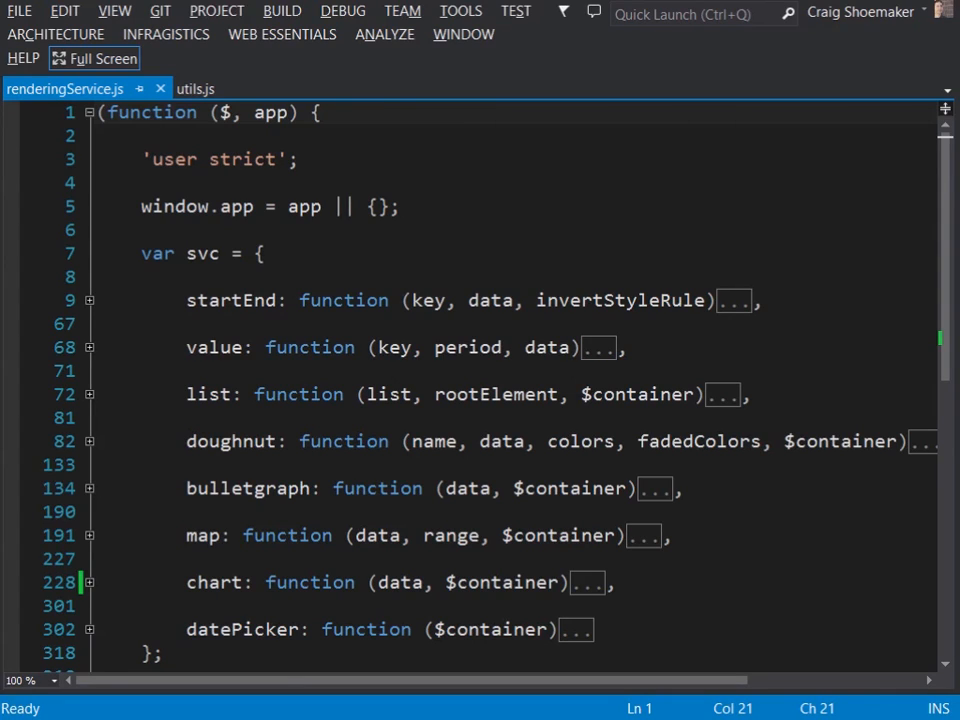
left_click(64, 88)
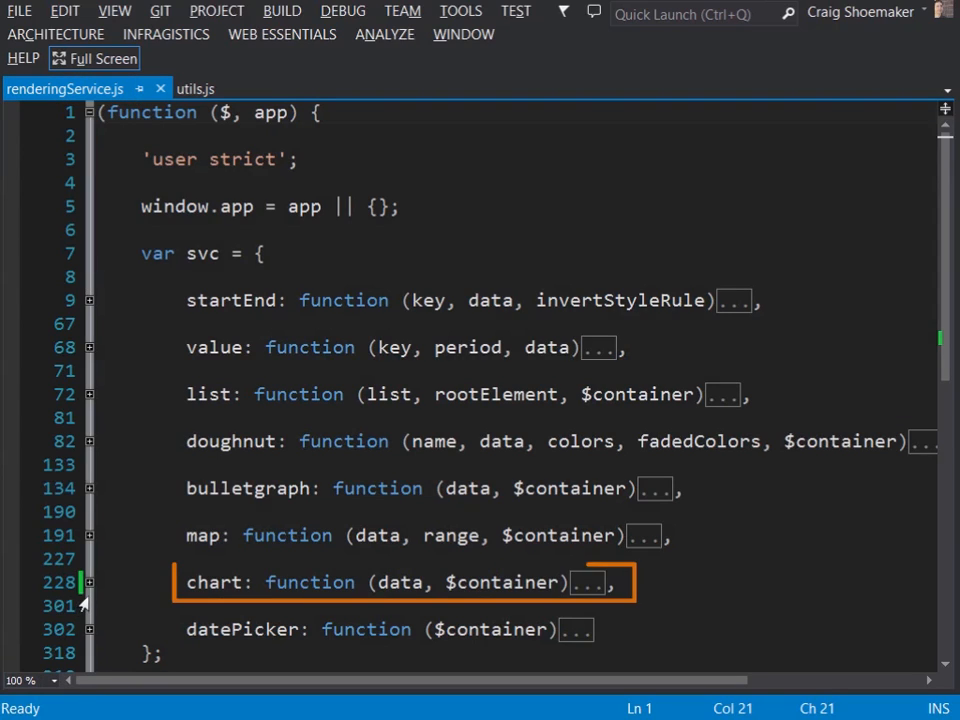
left_click(88, 582)
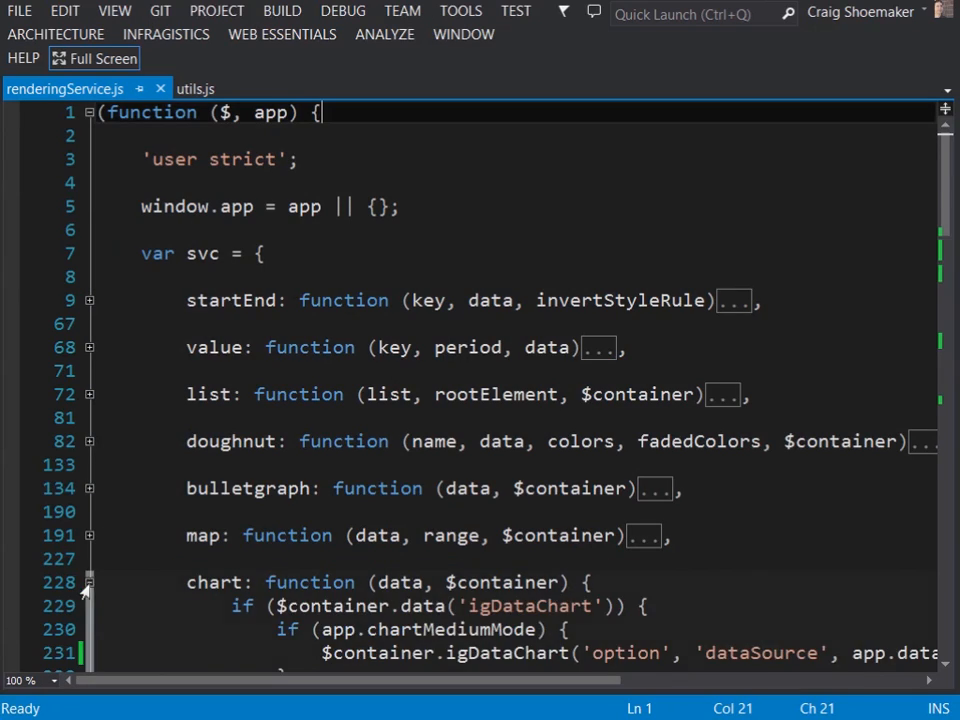
Scroll to the $container.igDataChart call with its logarithmic 'LOG' numeric Y axis and K-formatting labels.
scroll("down", 3)
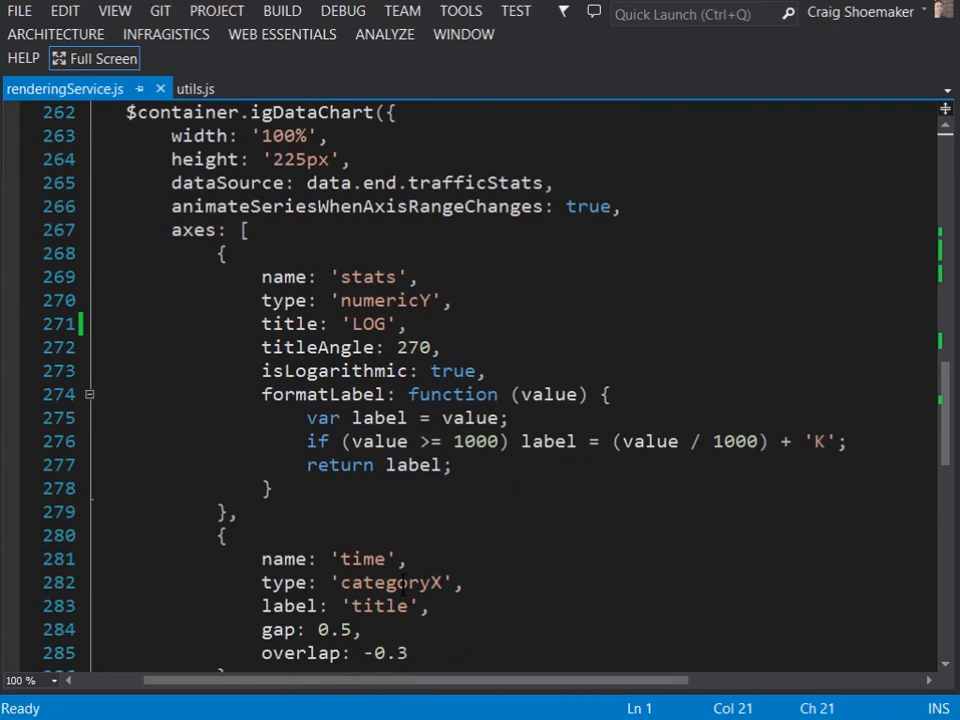
mouse_move(930, 104)
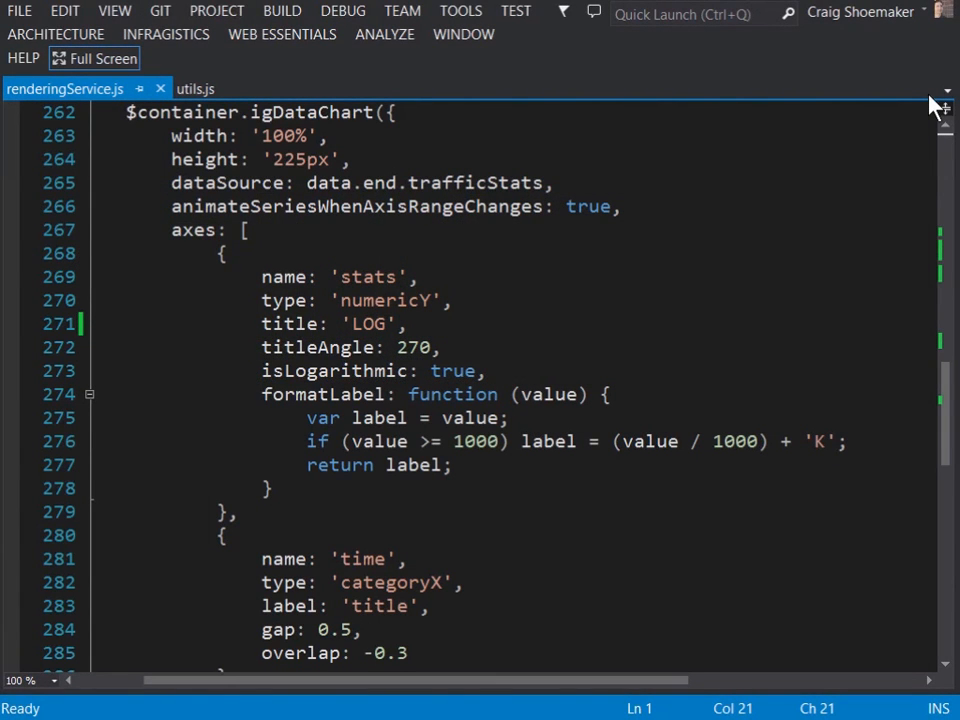
Scroll to the time and timeConvers categoryX axes, series: barSeries and the 'chart-legend' element.
scroll("down", 3)
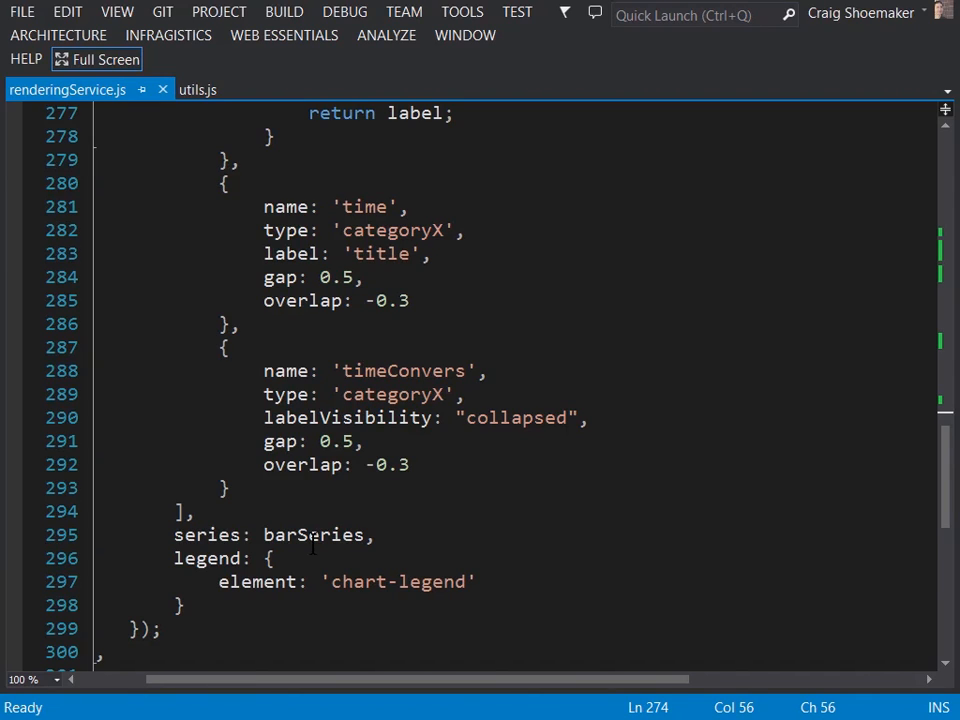
Trace barSeries back to app.utils.barSeriesOptions() with data.start.trafficStats and the categoryToolTipLayer.
double_click(312, 534)
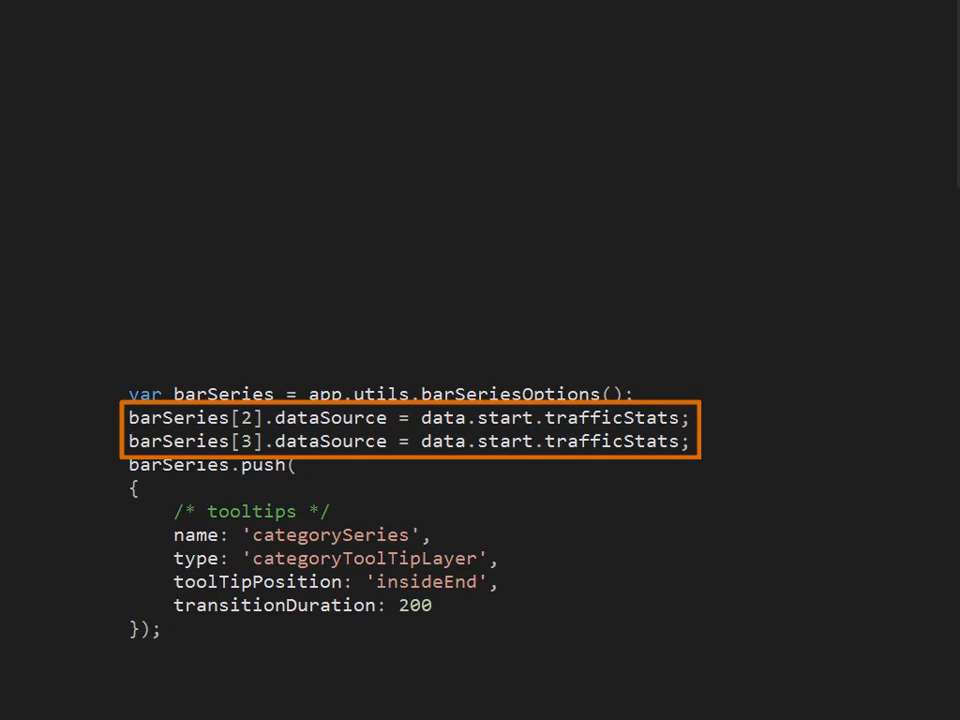
left_click(408, 428)
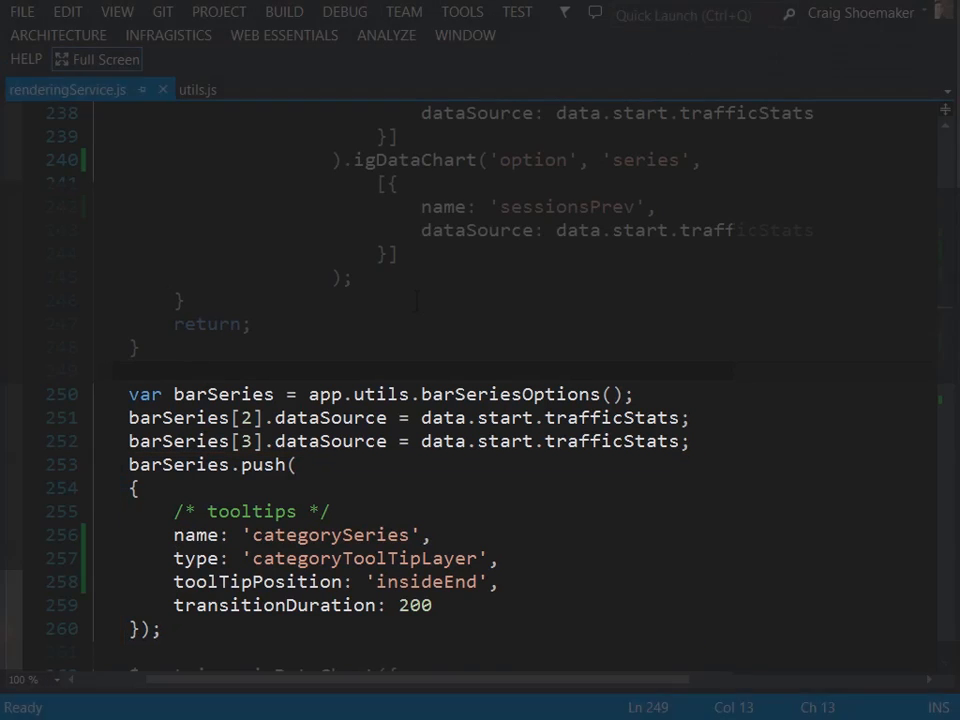
Switch to utils.js and expand barSeriesOptions to show the 'sessions' and 'conversion' series definitions.
left_click(196, 88)
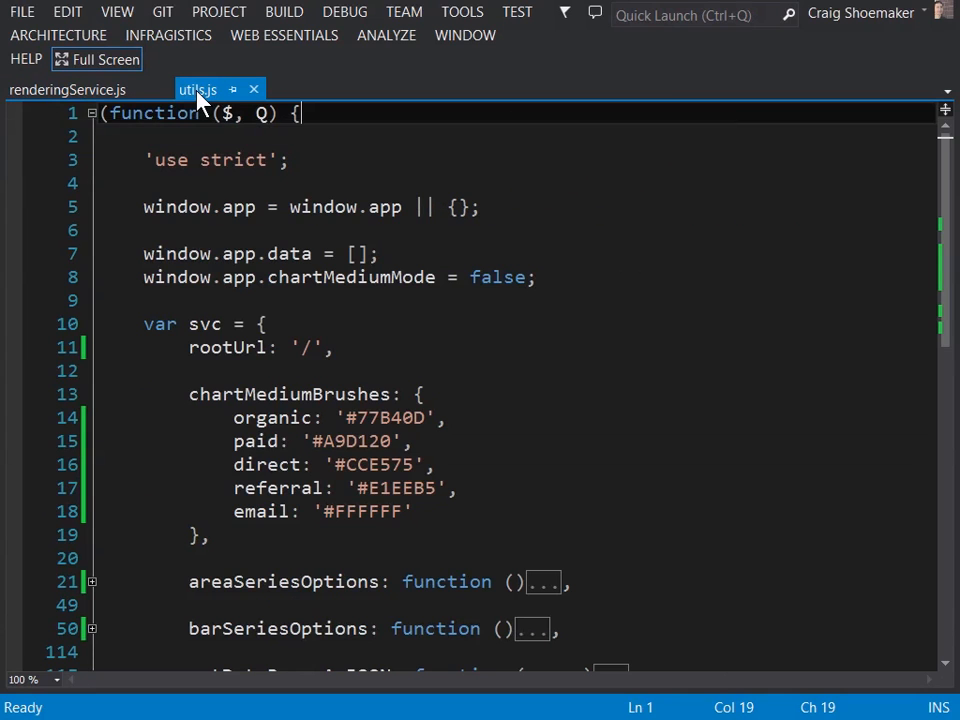
scroll("down", 3)
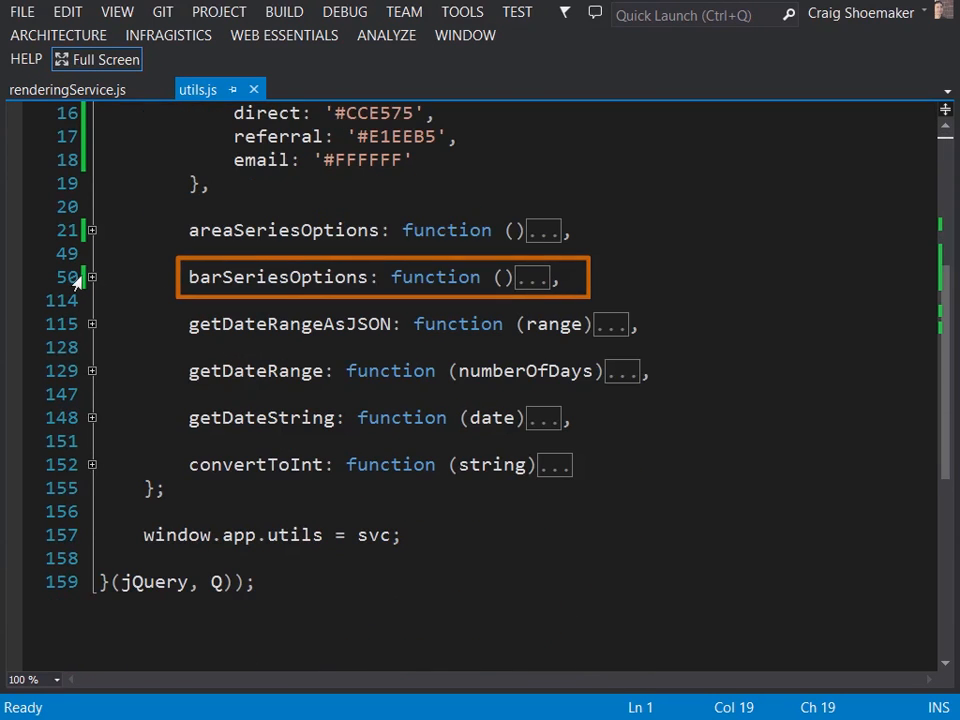
left_click(92, 276)
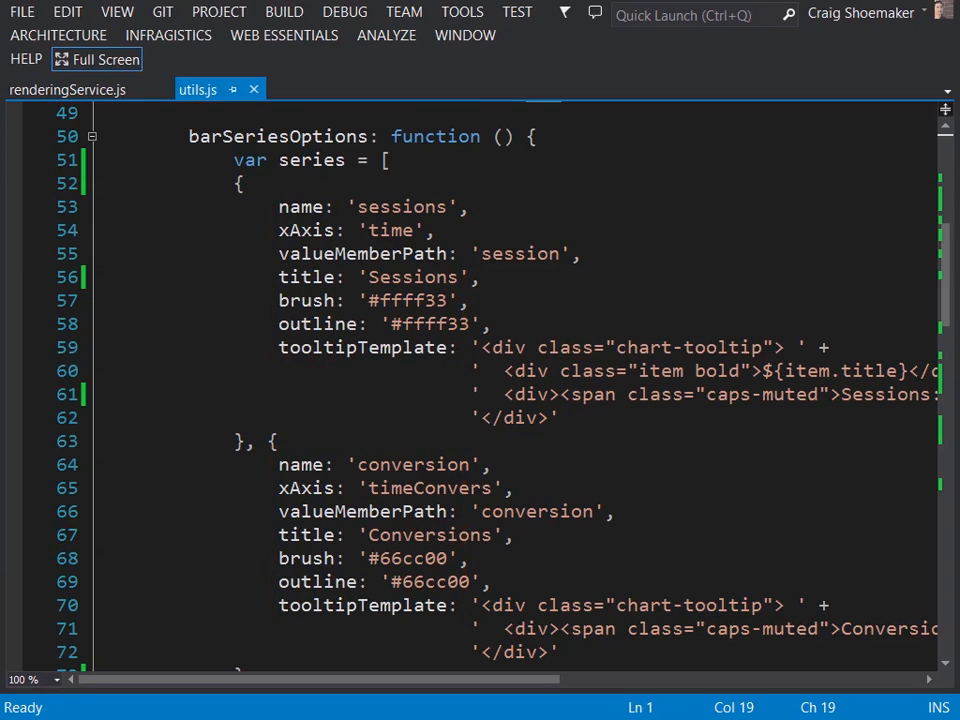
Scroll past 'sessionsPrev' and 'conversionPrev' to the loop extending all four series as columns.
left_click(96, 60)
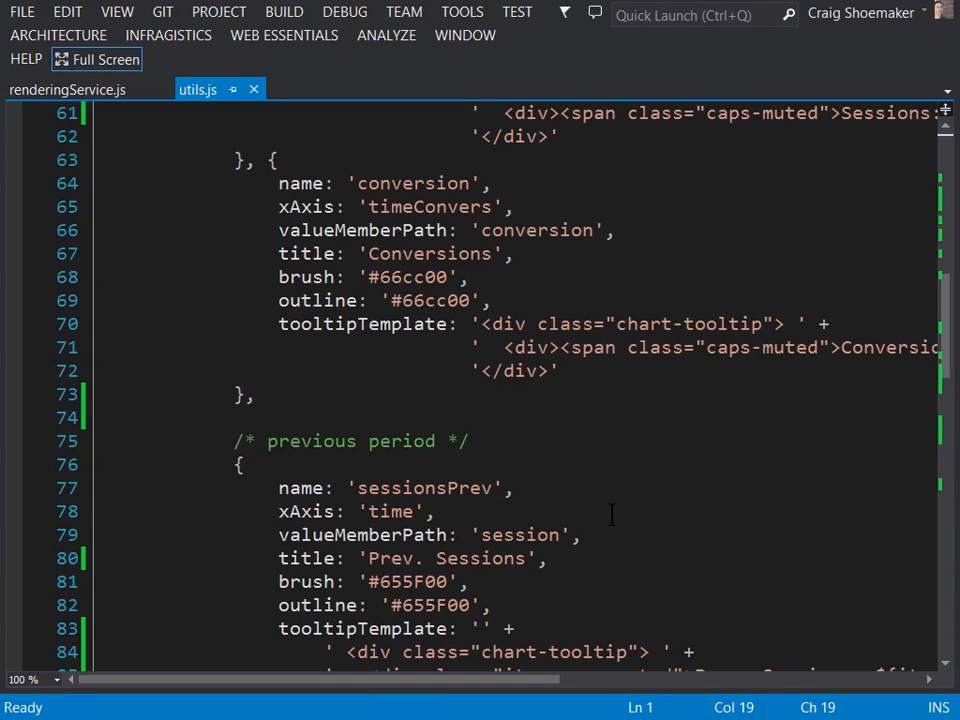
scroll("down", 3)
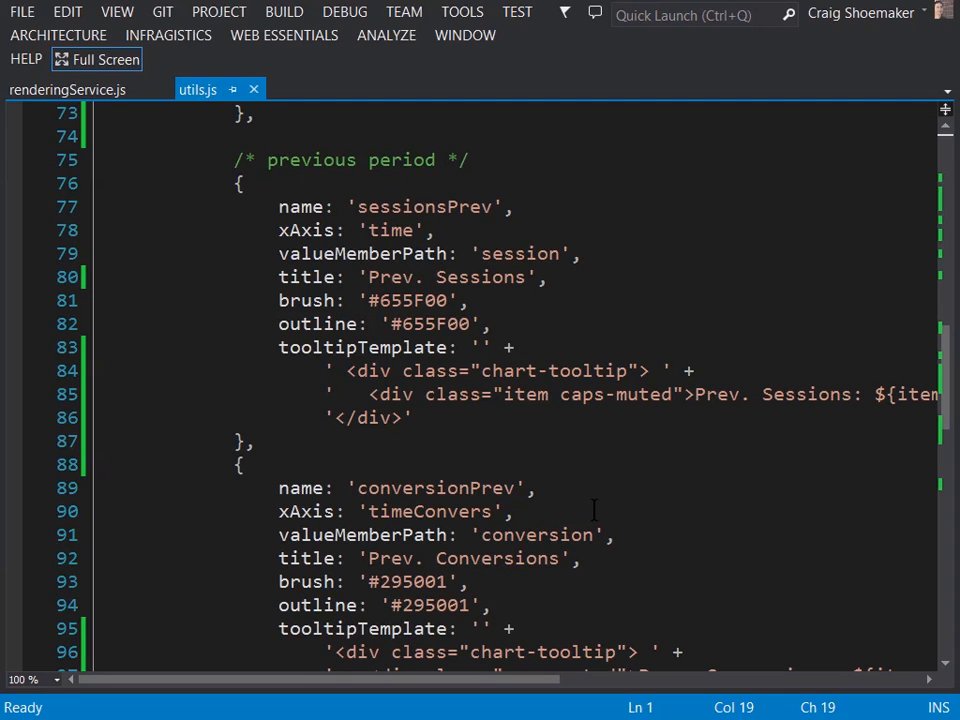
scroll("down", 3)
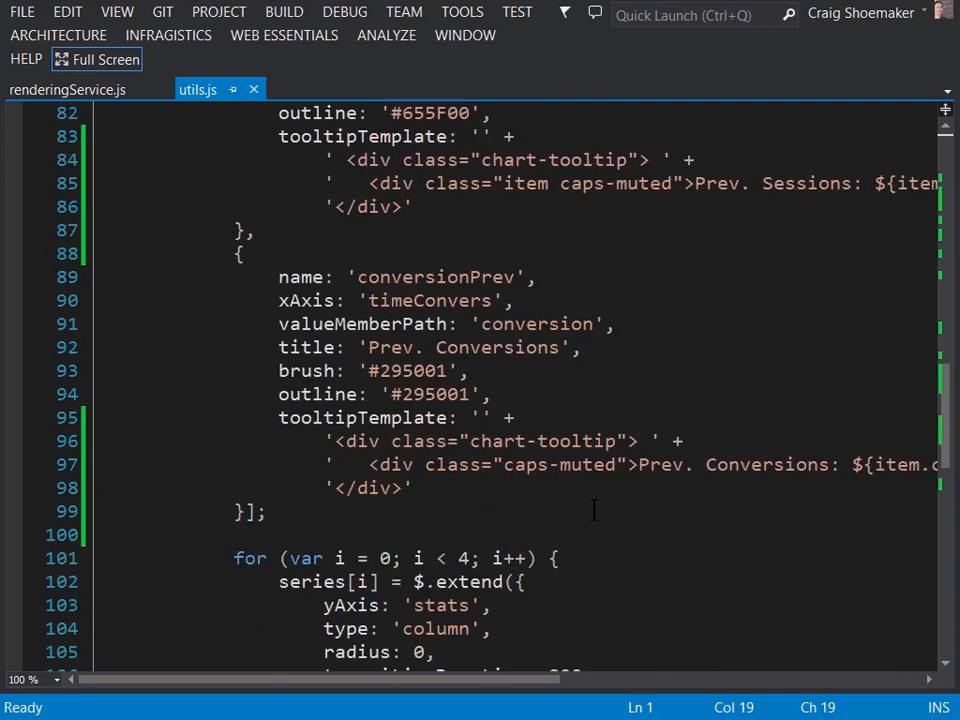
scroll("down", 3)
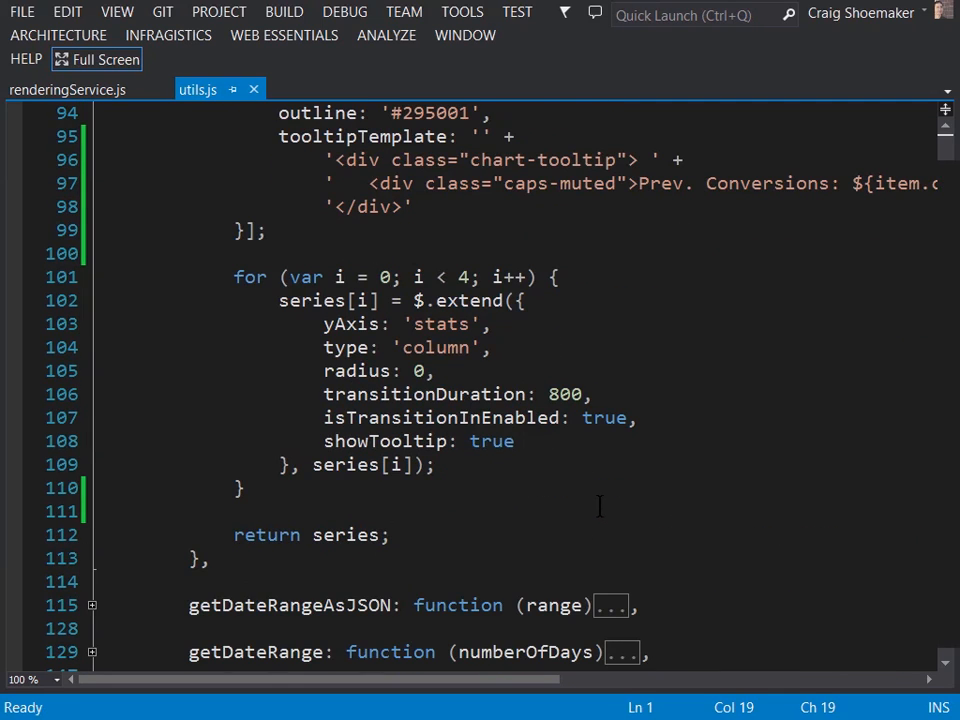